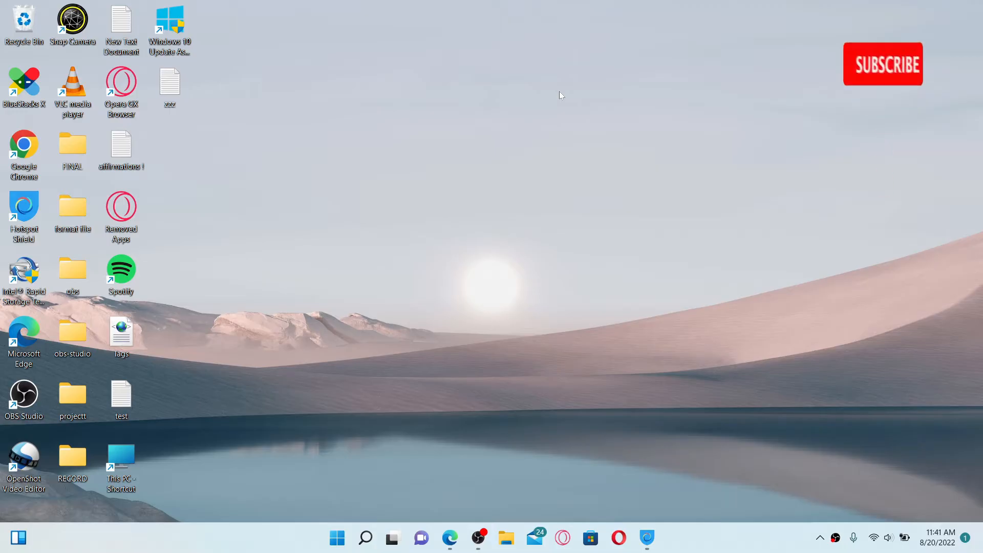
Launch Edge, go to metamask.io and scroll to the Install MetaMask for Edge section
click(885, 64)
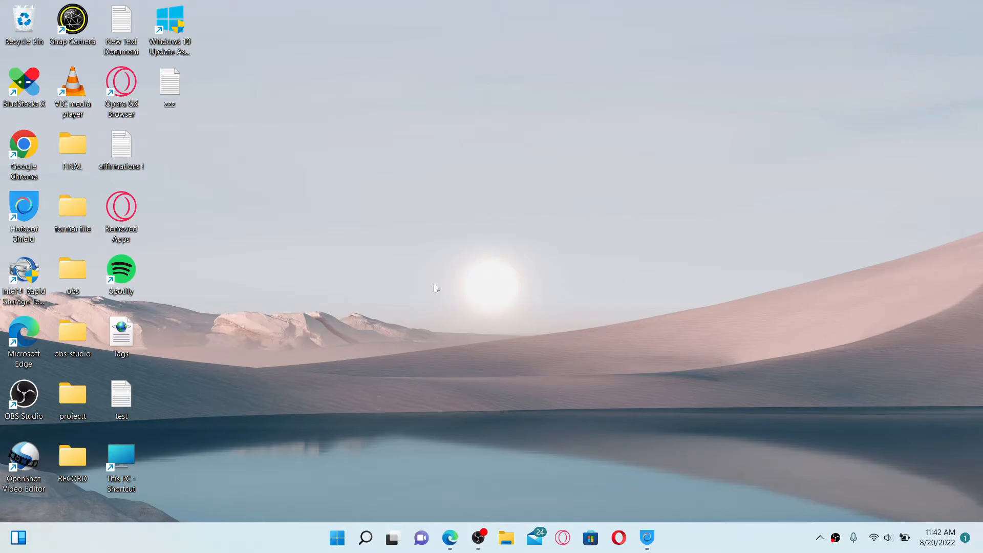
mouse_move(493, 317)
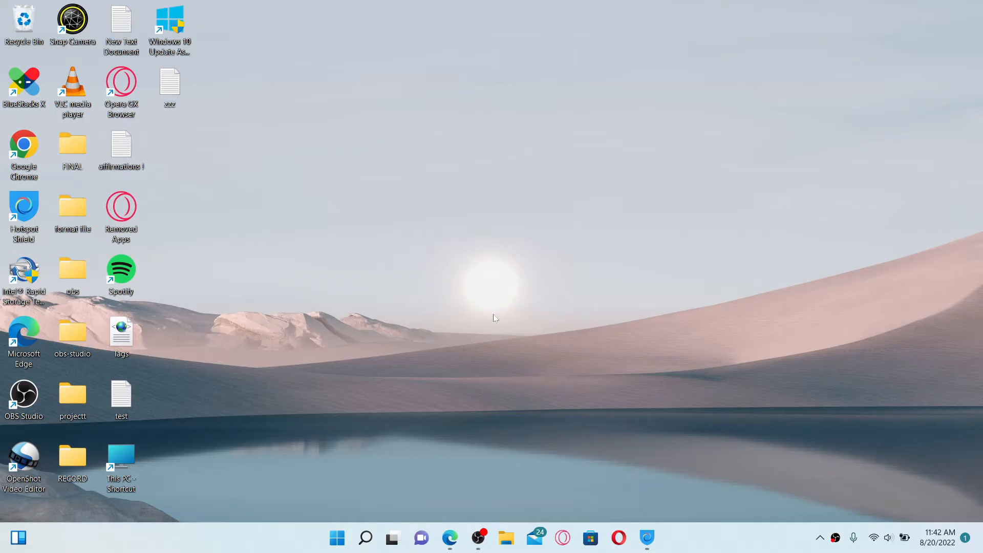
mouse_move(512, 396)
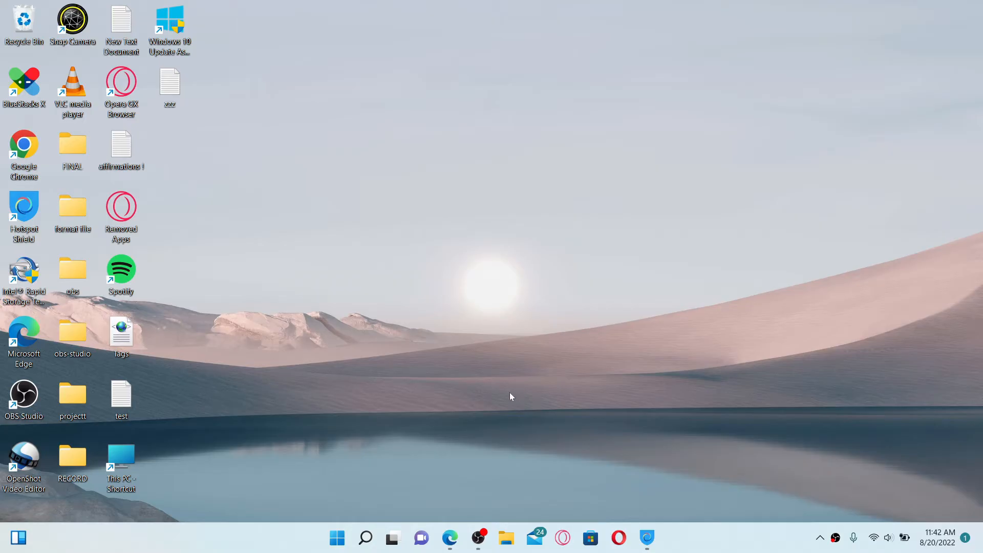
mouse_move(441, 487)
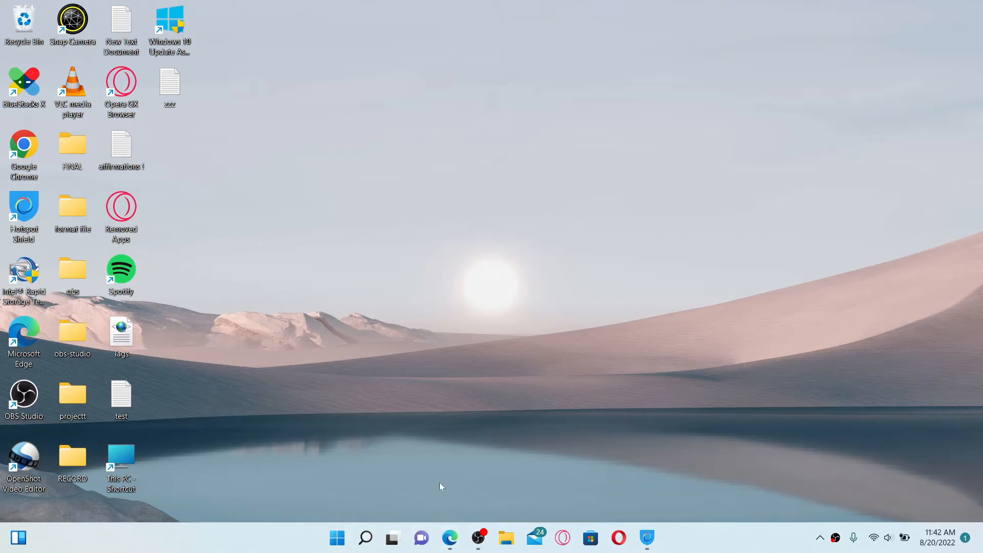
mouse_move(447, 538)
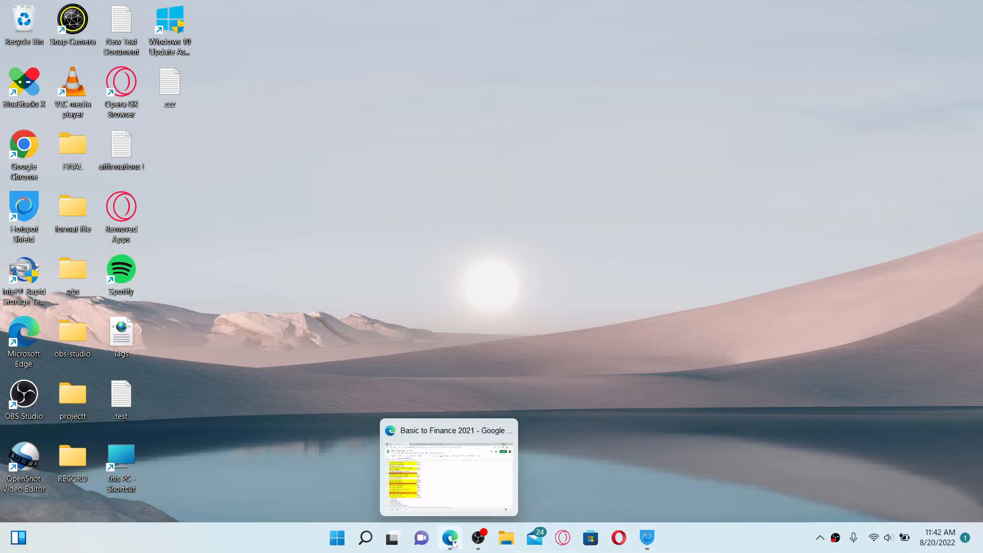
click(449, 538)
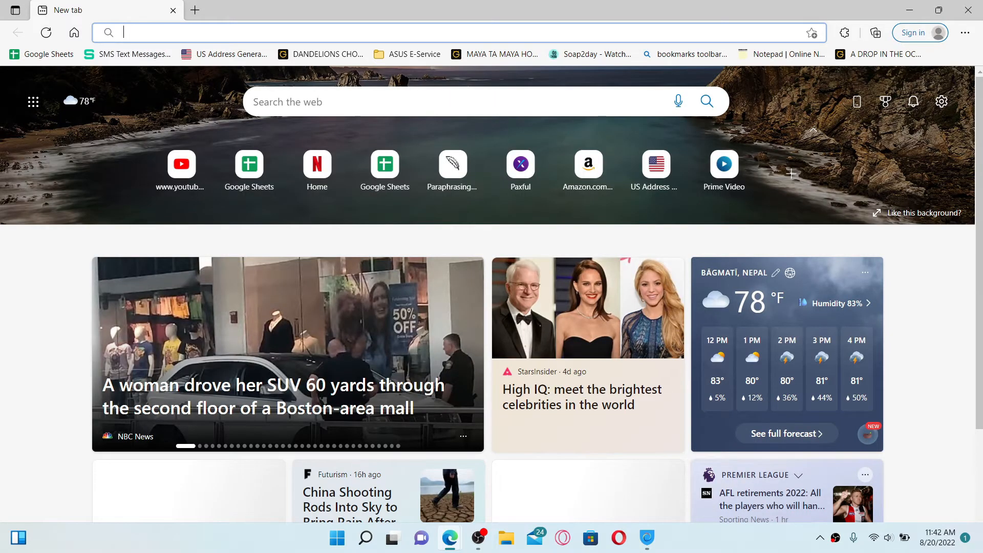
text(metamask.io/download/)
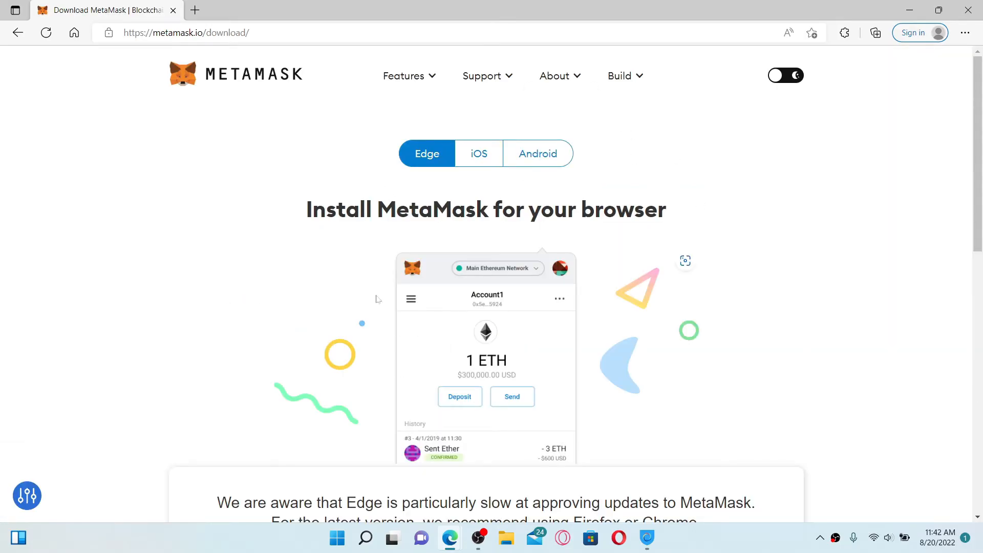
mouse_move(248, 123)
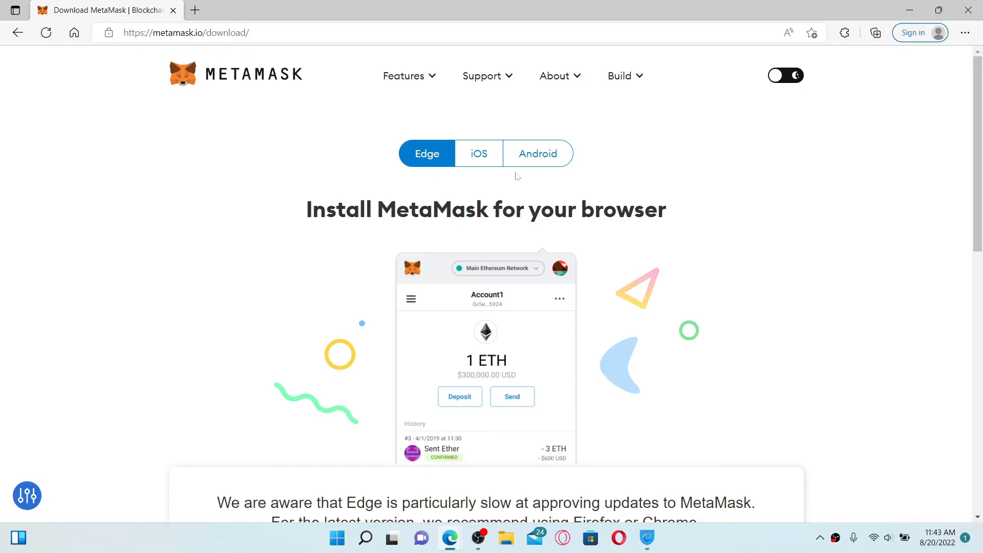
mouse_move(418, 167)
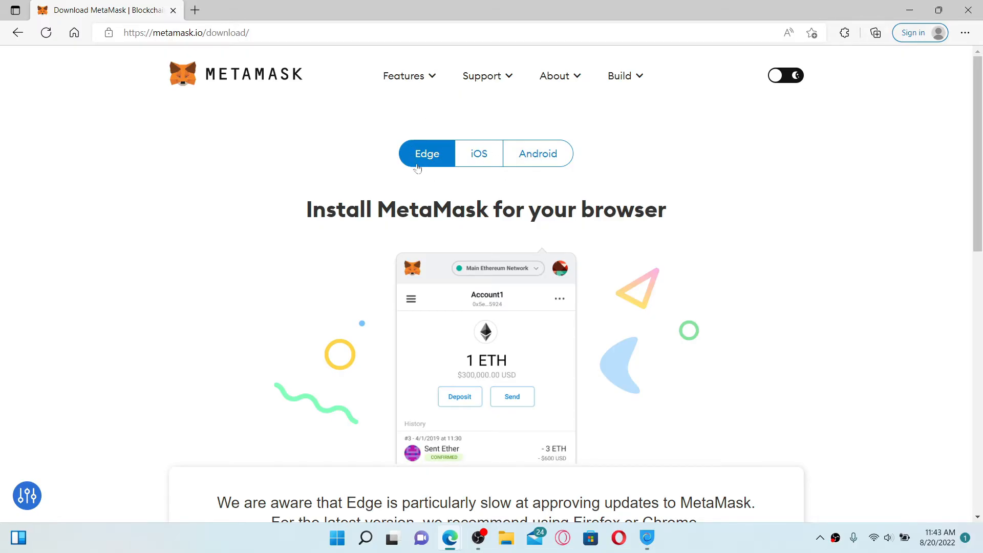
scroll(down, 3)
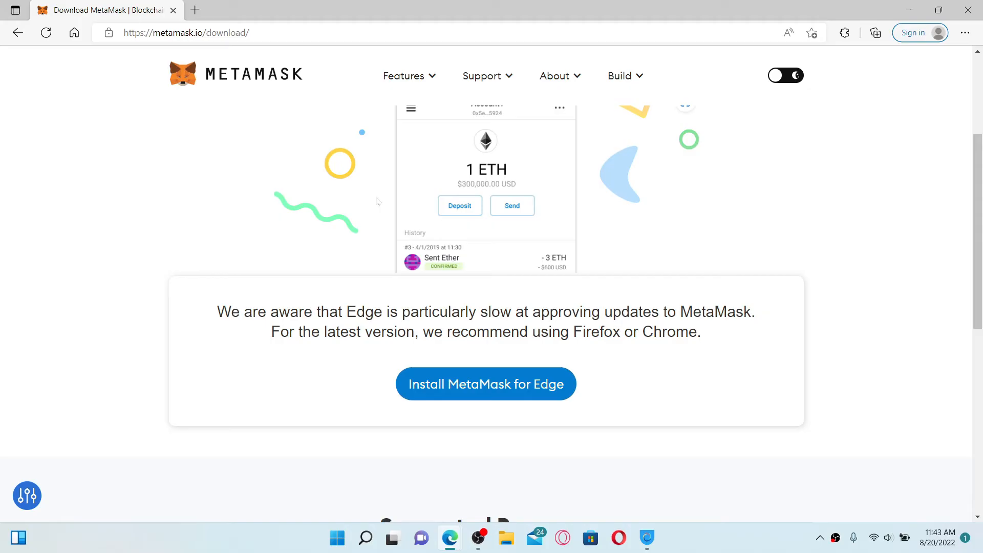
scroll(down, 3)
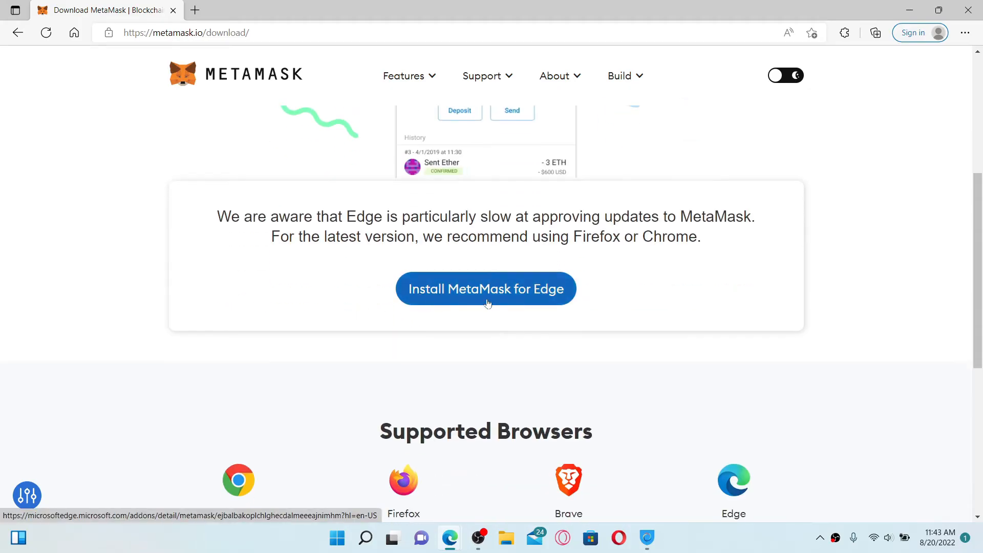
Install MetaMask from the Edge Add-ons store via Get and confirm Add extension
click(486, 288)
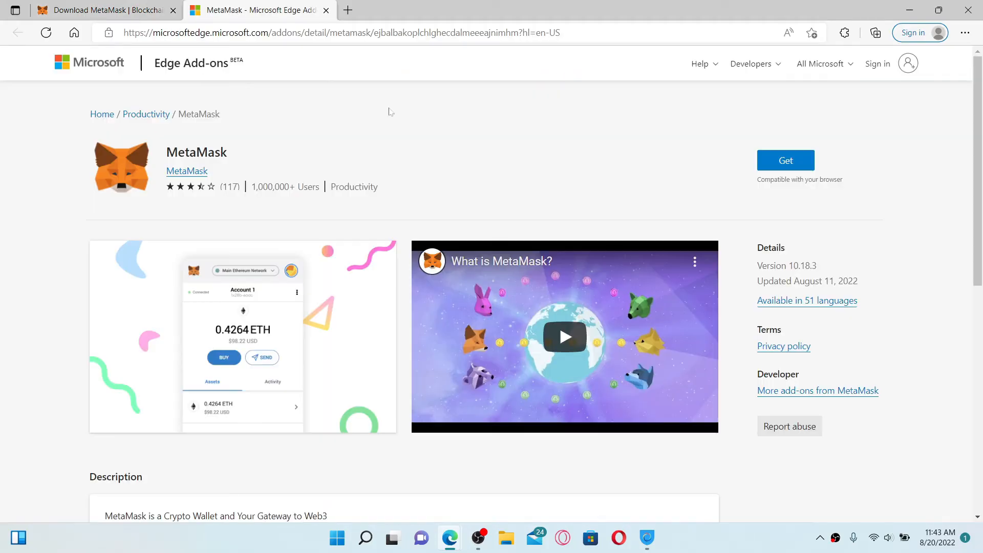
mouse_move(449, 190)
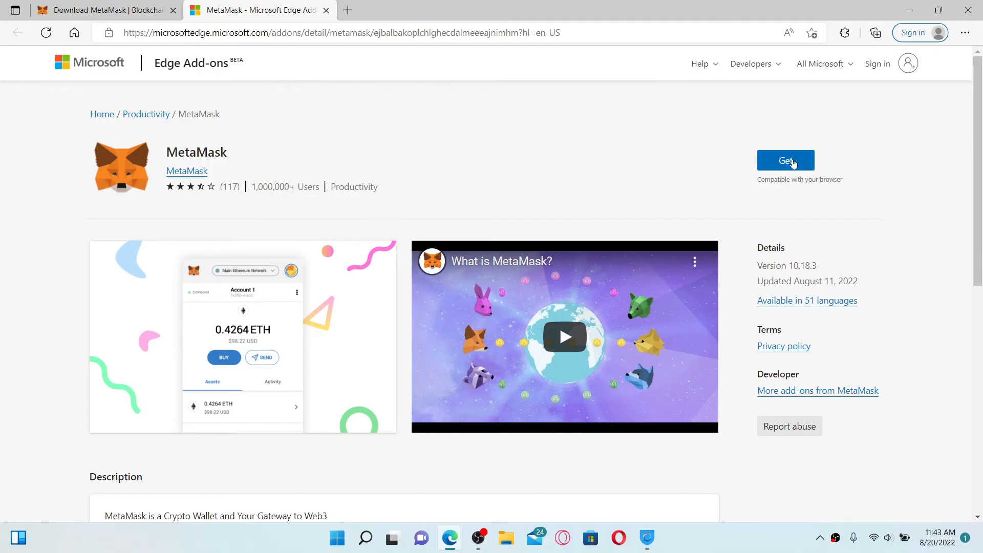
click(785, 160)
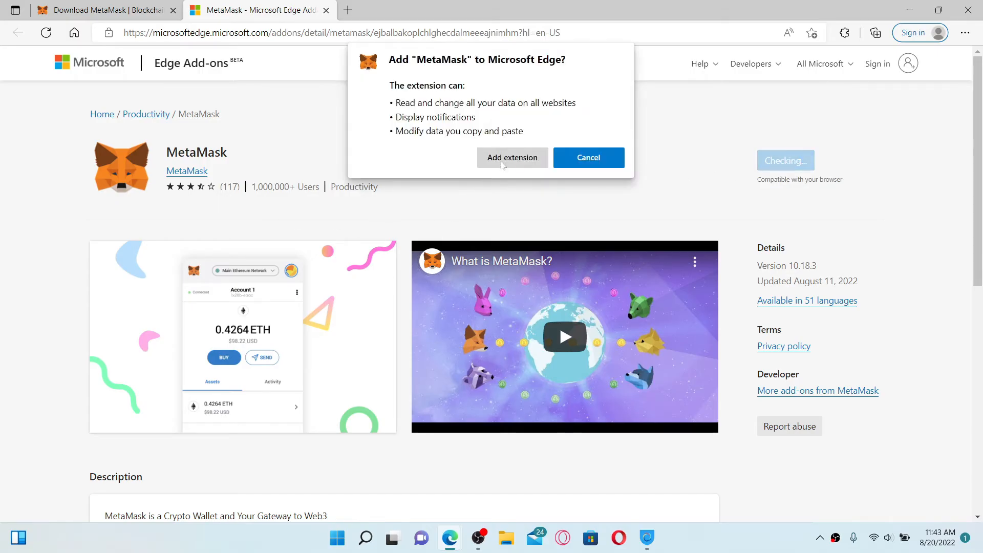
click(512, 158)
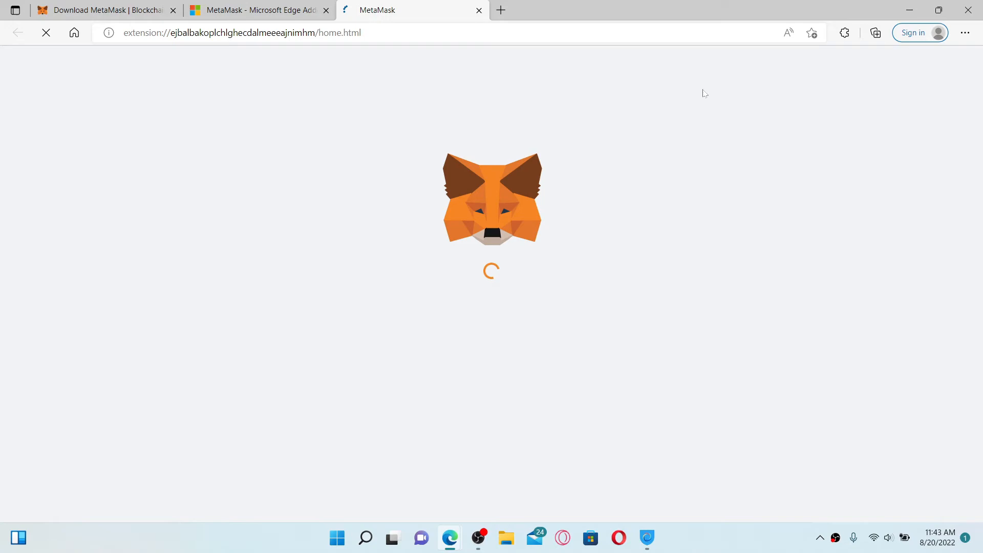
mouse_move(712, 108)
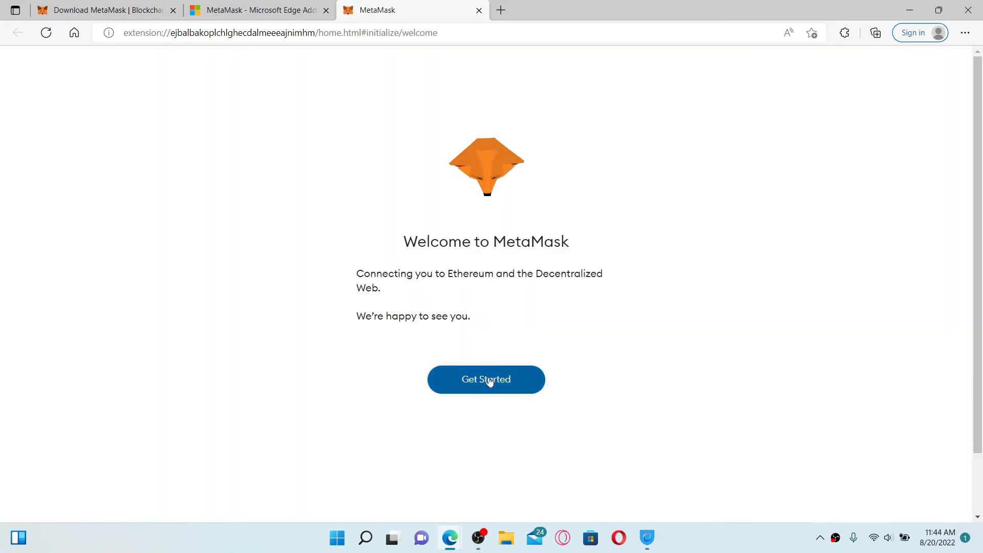
Accept Get Started and I Agree to reach 'New to MetaMask?', then list installed extensions
click(486, 379)
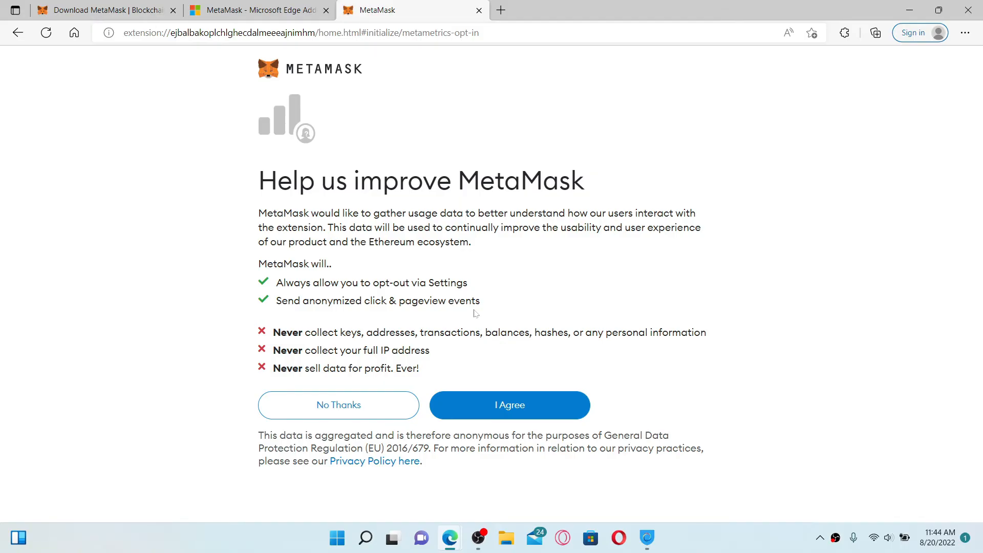
mouse_move(534, 412)
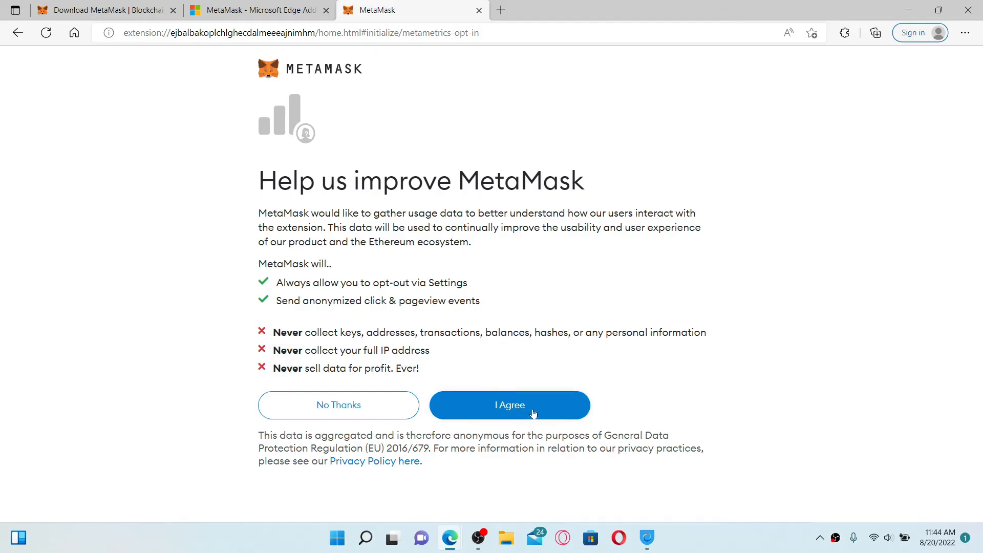
click(510, 405)
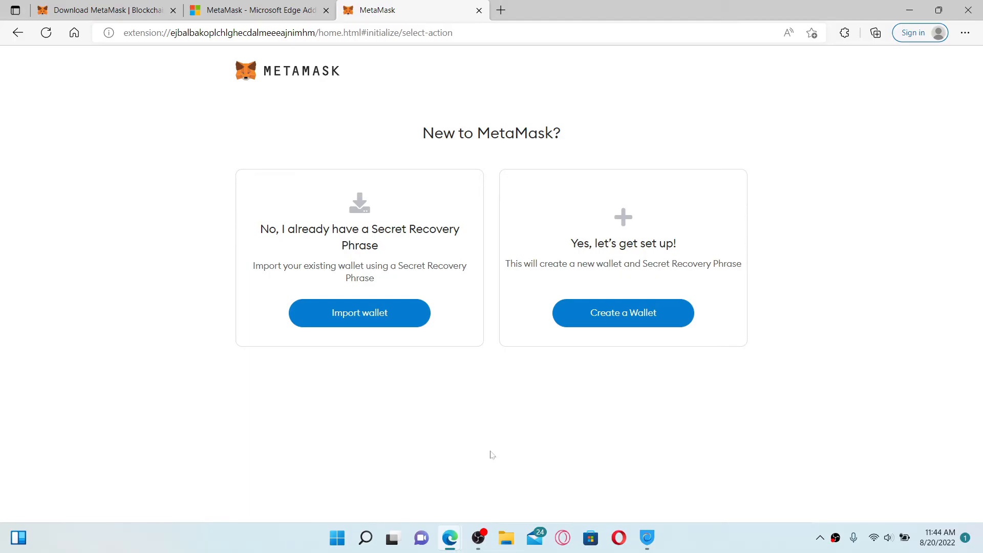
mouse_move(510, 429)
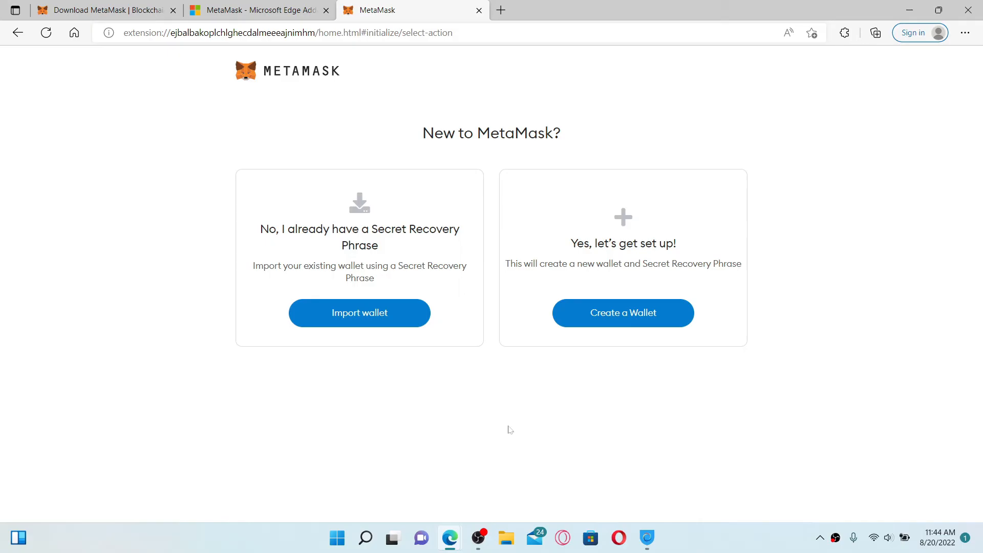
mouse_move(711, 80)
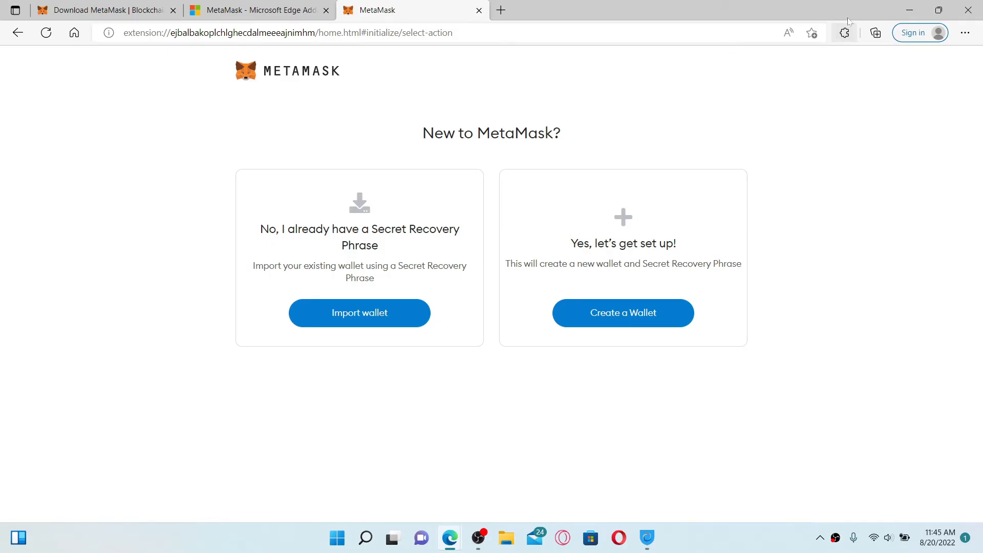
mouse_move(844, 31)
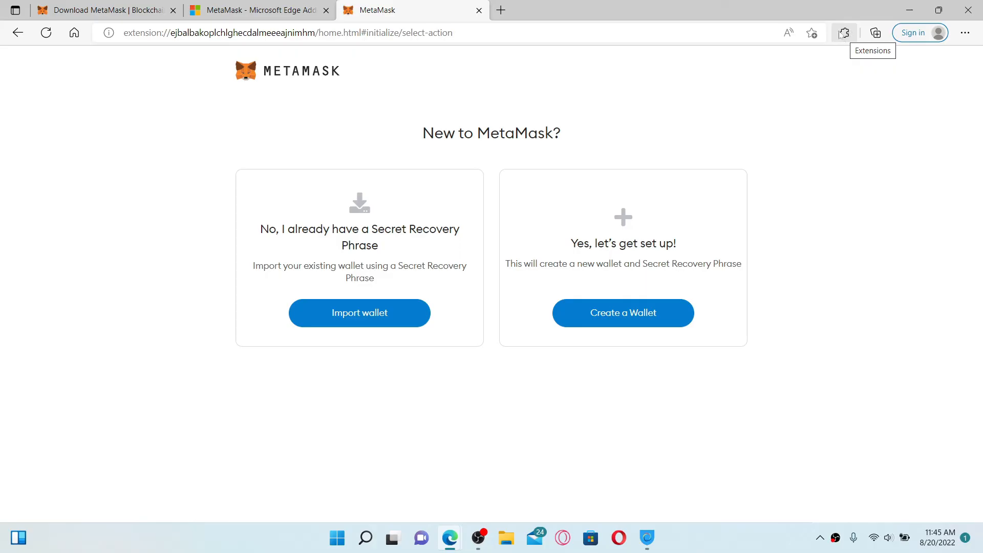
click(843, 32)
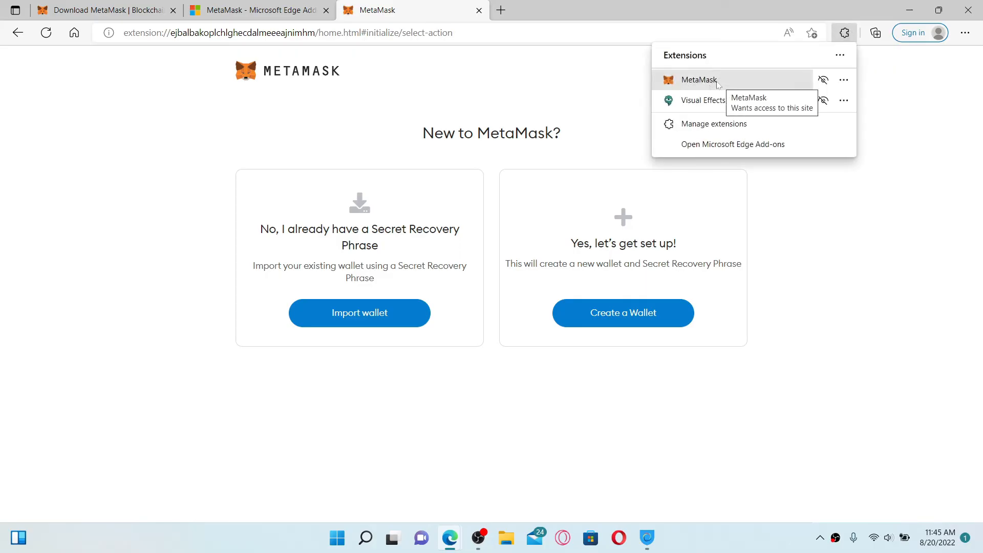